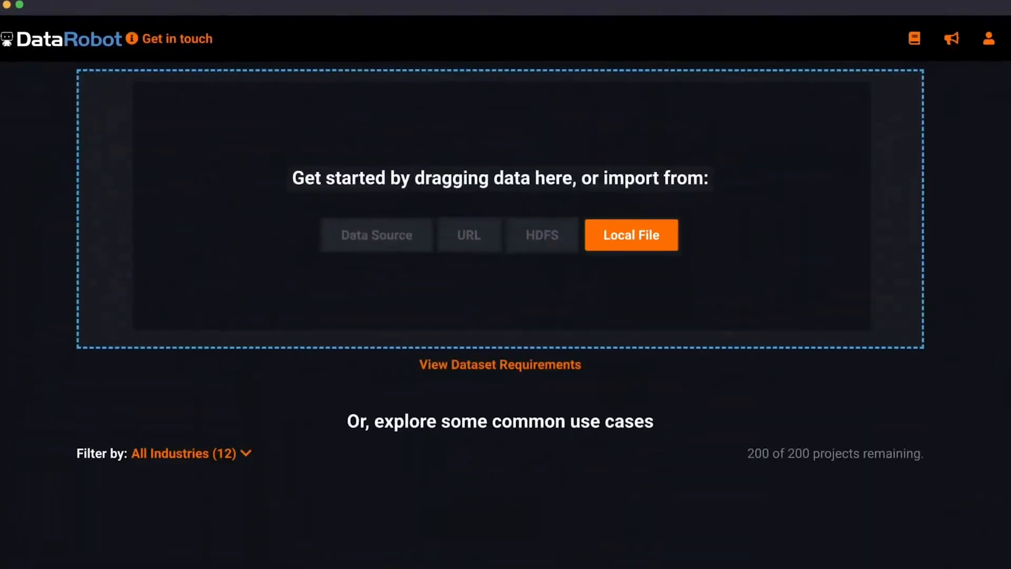
# - Search Swedish assembly-service suppliers and select the TN Test Supplier - Dunder Mifflin contact
pyautogui.scroll(-3)
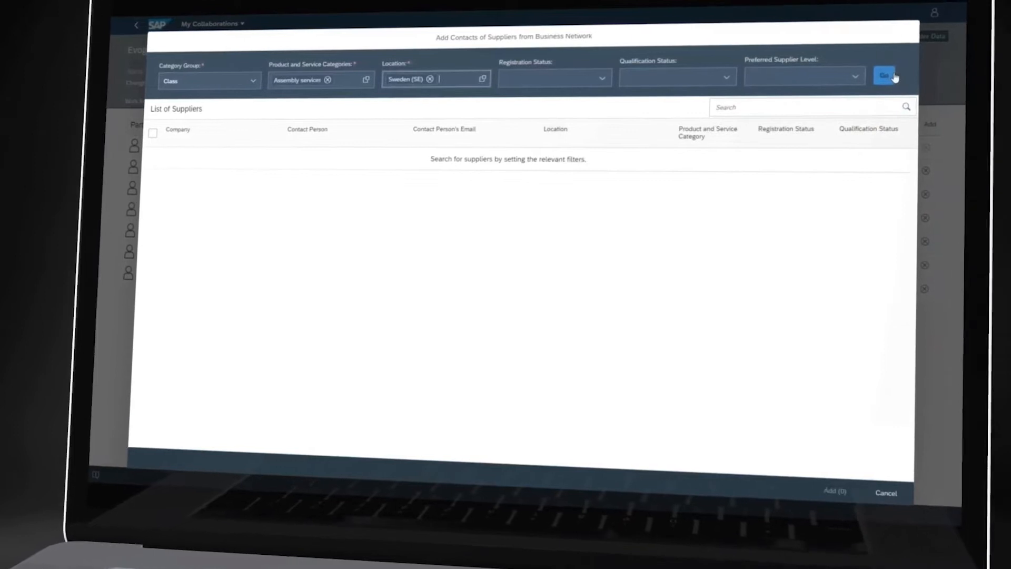
pyautogui.click(884, 76)
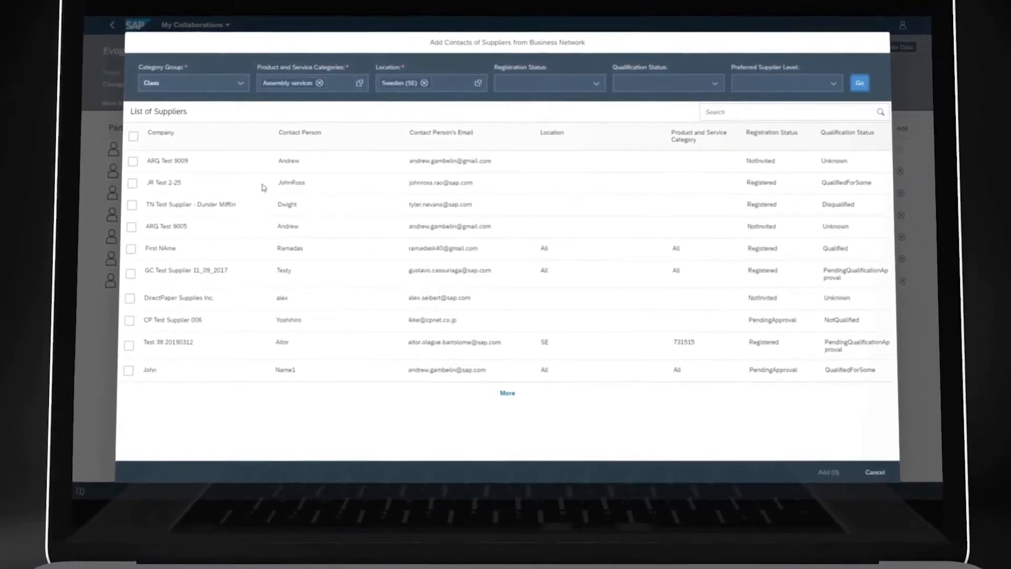
pyautogui.click(131, 205)
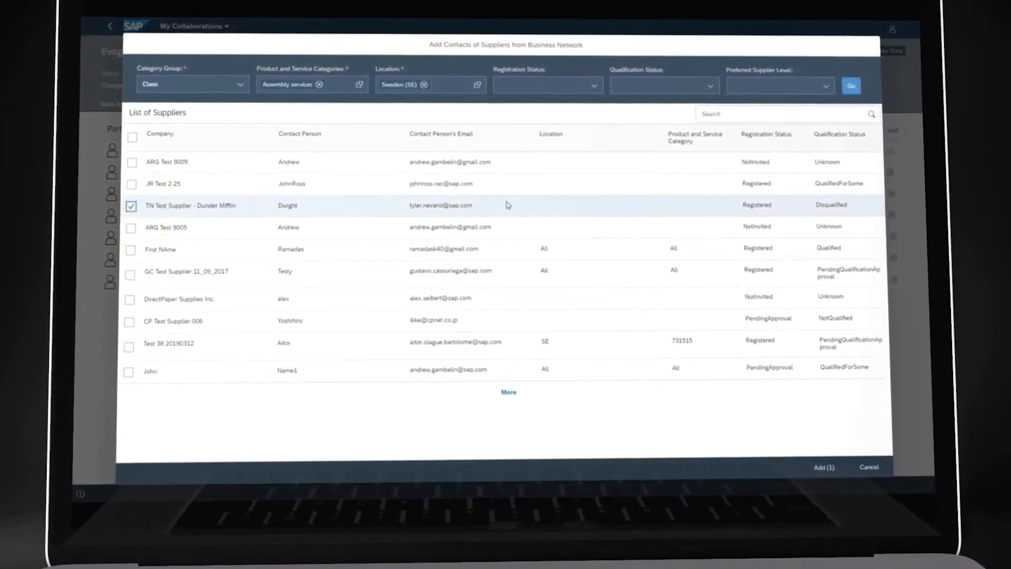